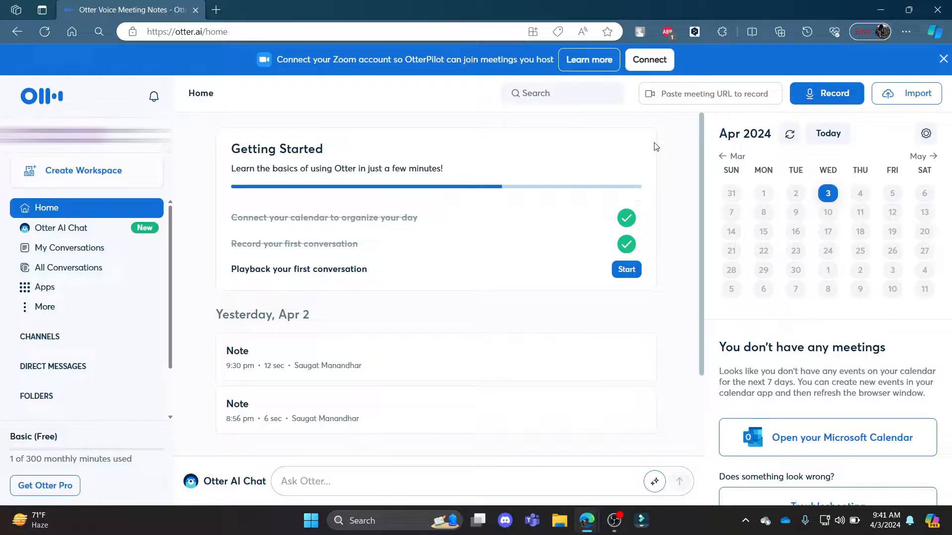
mouse_move(664, 146)
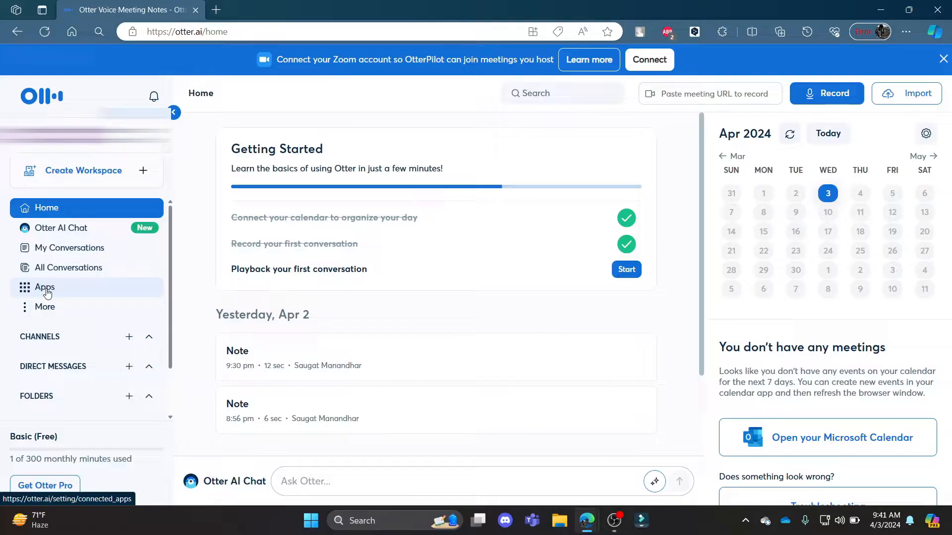
Go to Otter's Apps settings and add the Zoom integration
click(45, 287)
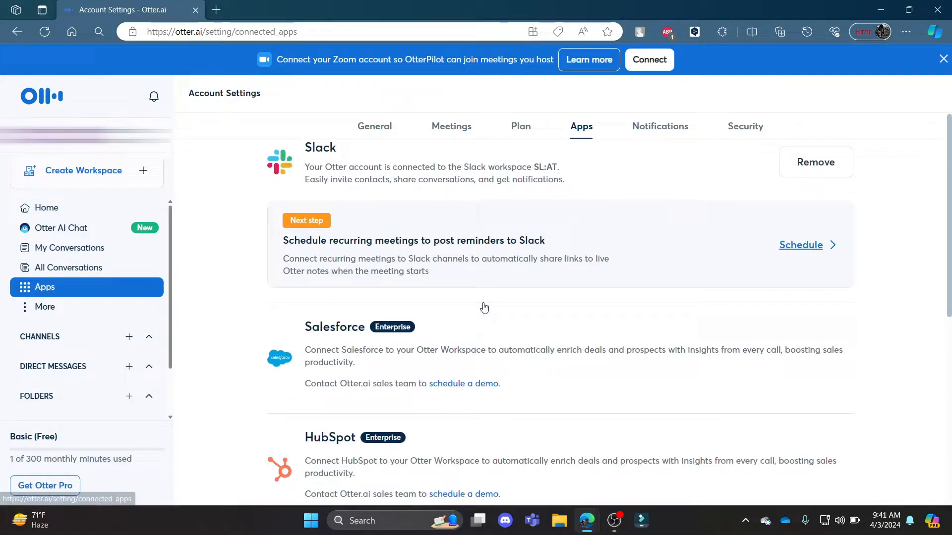
scroll(down, 3)
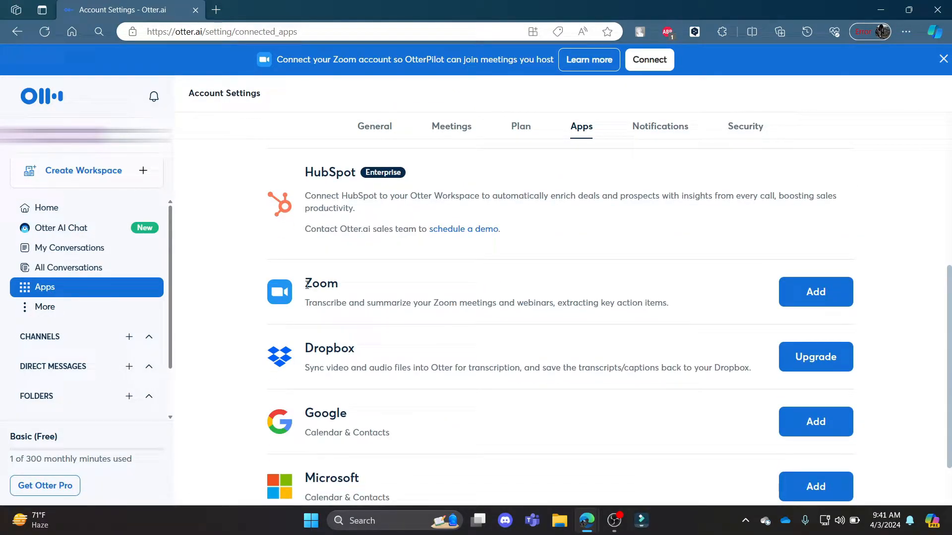
click(816, 292)
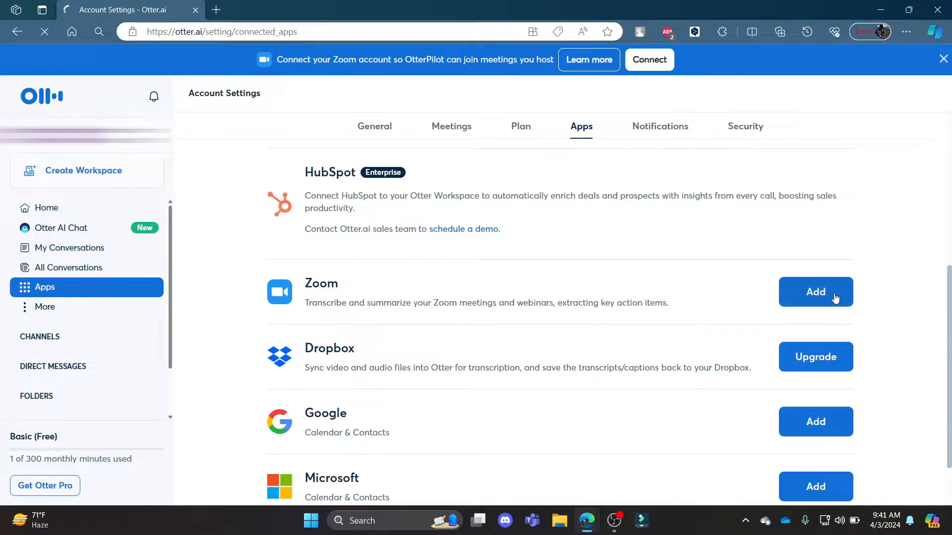
click(815, 292)
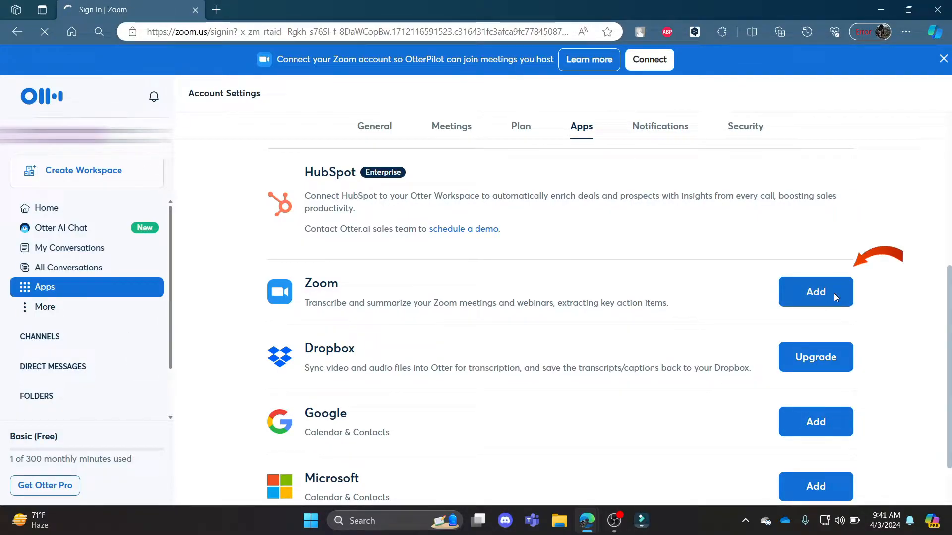
Accept Zoom's cookie notice and sign in to Zoom with a Google account
click(815, 292)
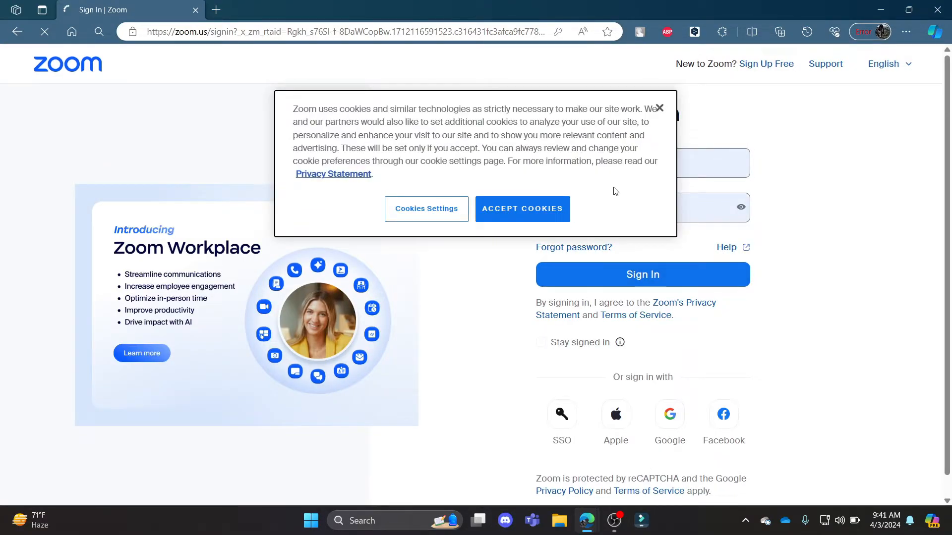
click(522, 208)
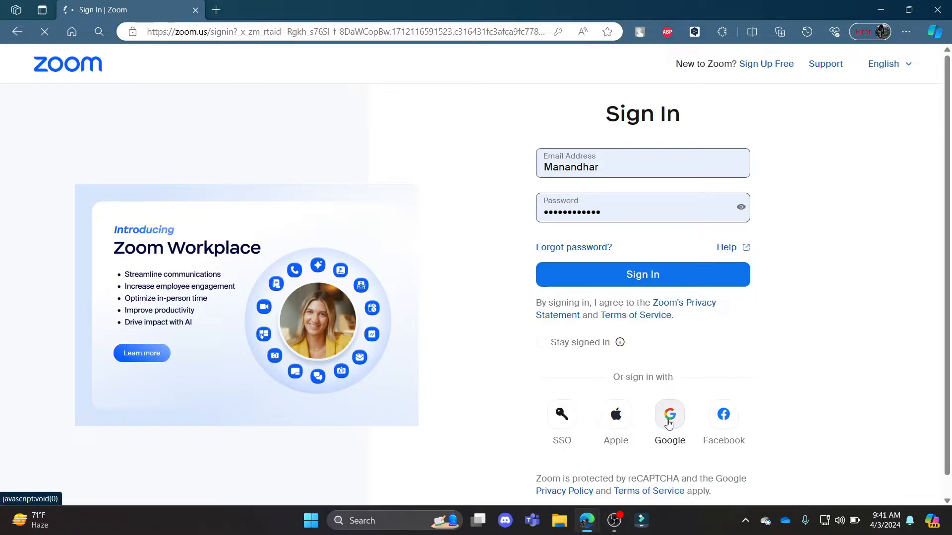
click(669, 414)
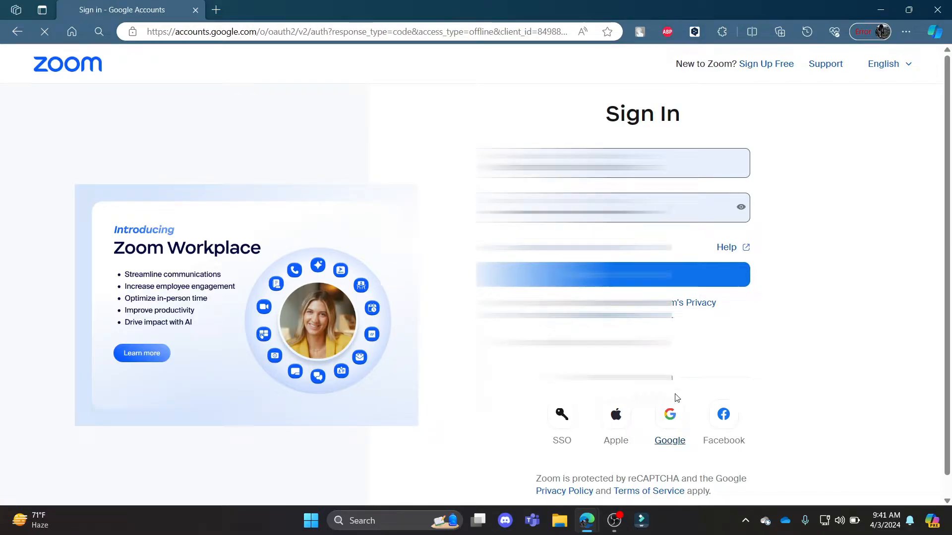
click(670, 414)
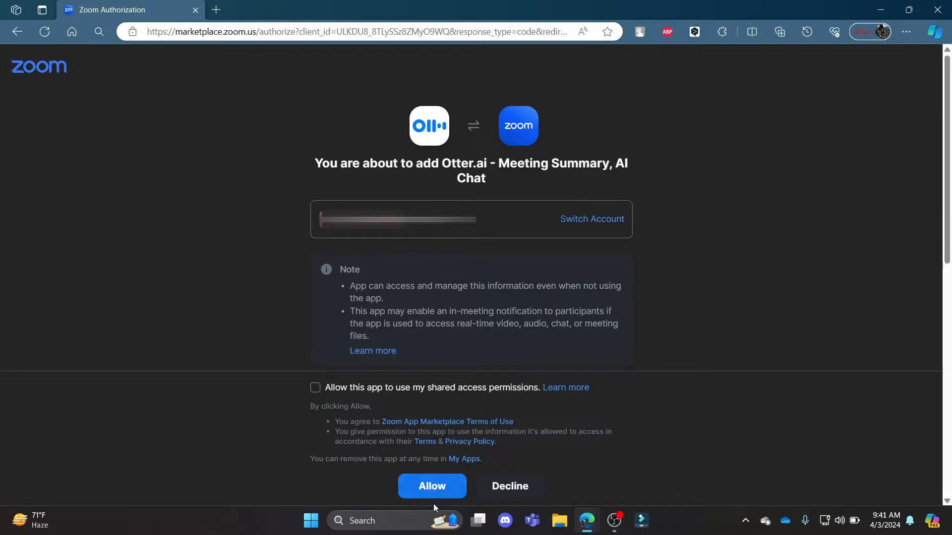
Allow Otter.ai to use shared access permissions and approve the Zoom authorization
click(314, 388)
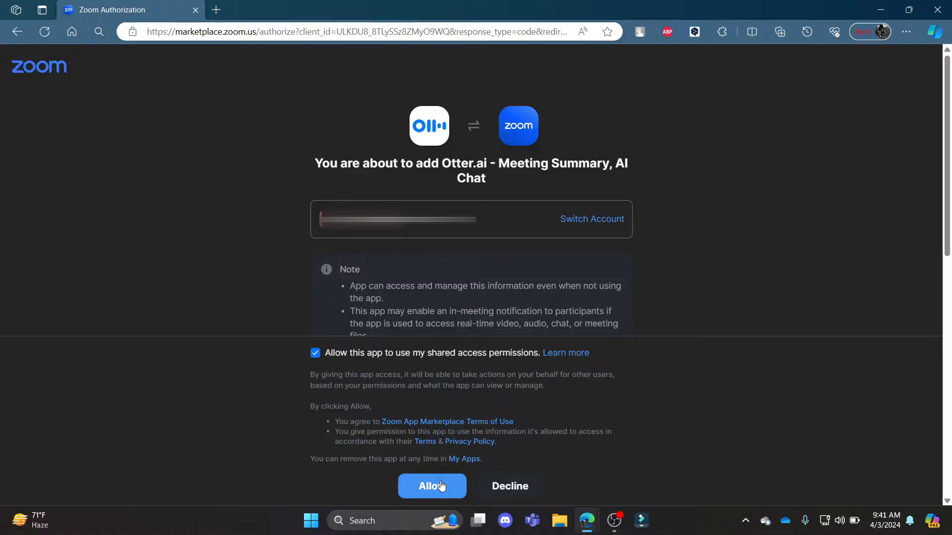
click(432, 487)
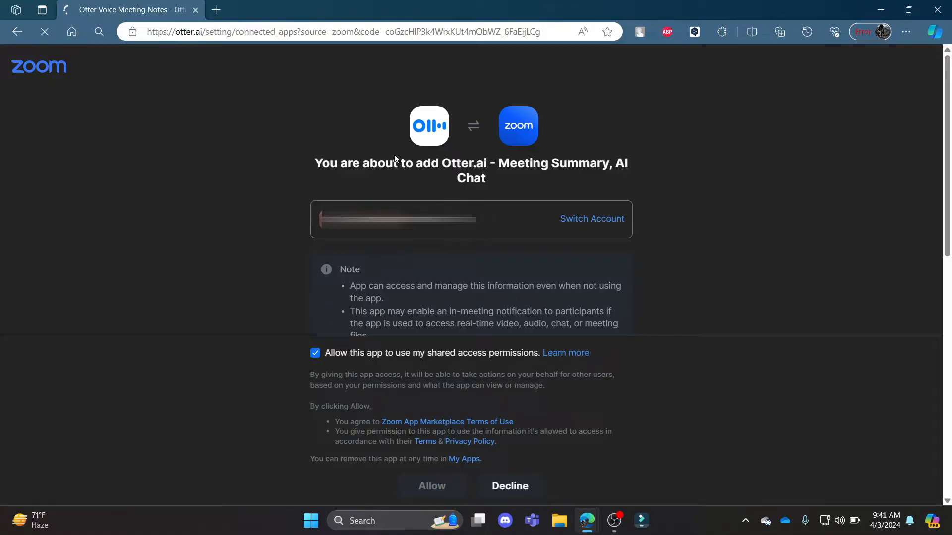
click(432, 486)
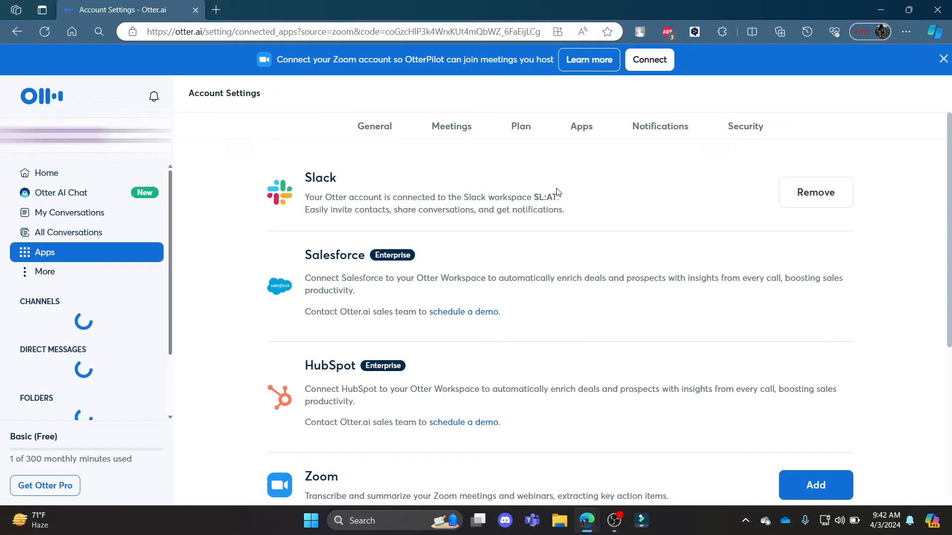
Scroll Apps settings to the Zoom entry showing the connected email and Disconnect button
scroll(down, 3)
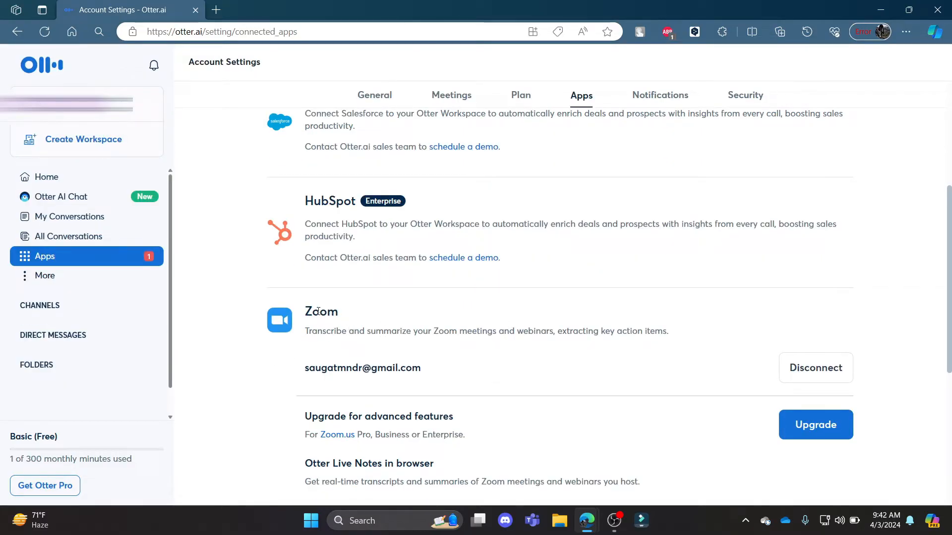
mouse_move(470, 342)
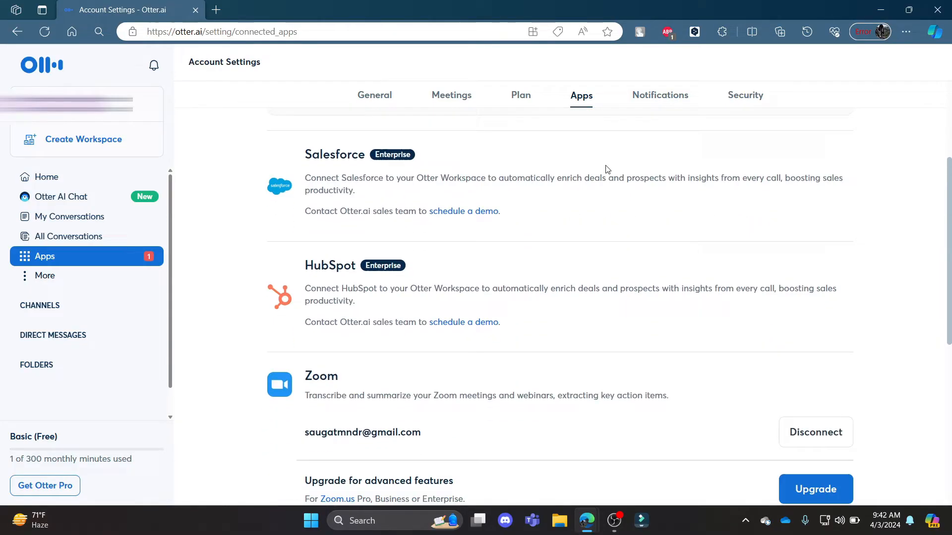
scroll(down, 3)
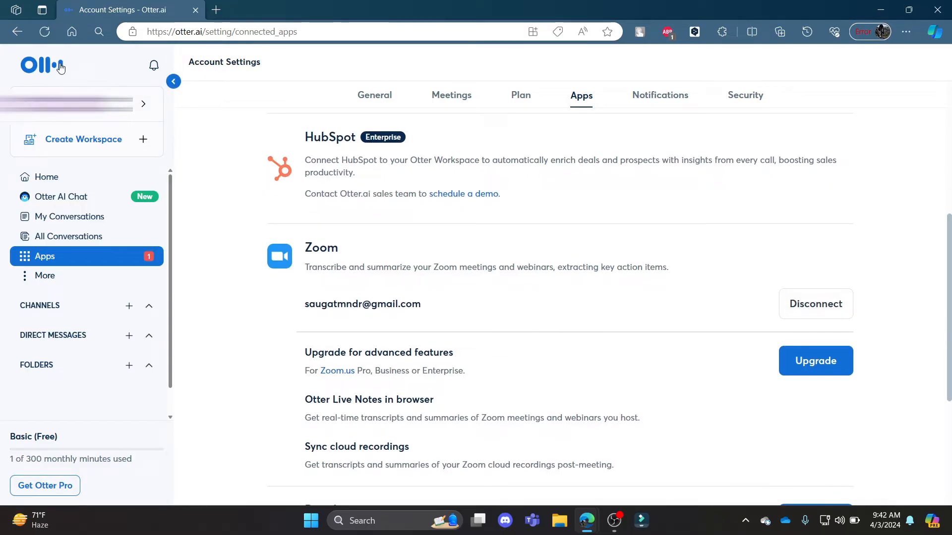